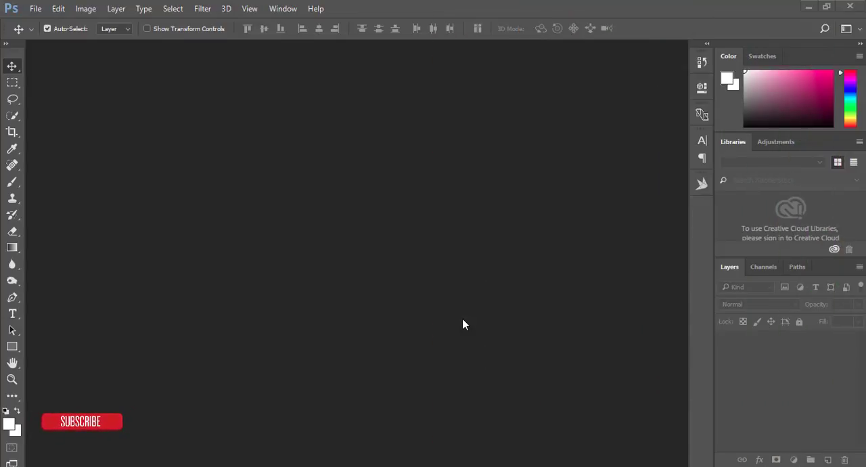
pyautogui.moveTo(493, 341)
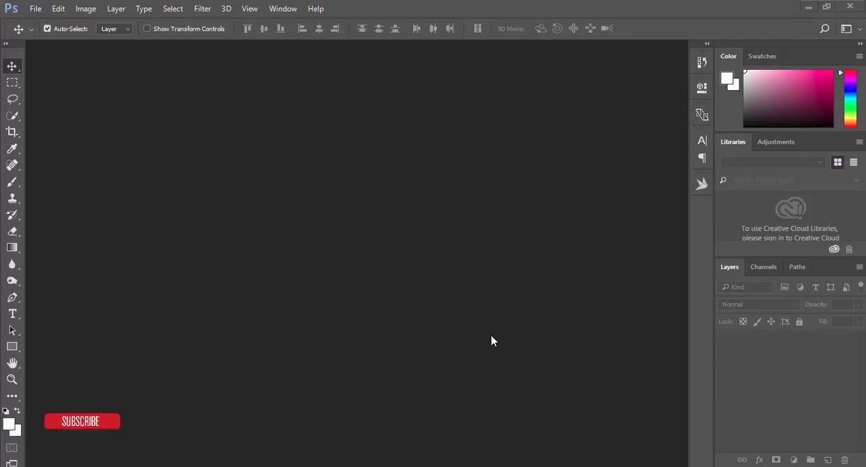
pyautogui.moveTo(510, 325)
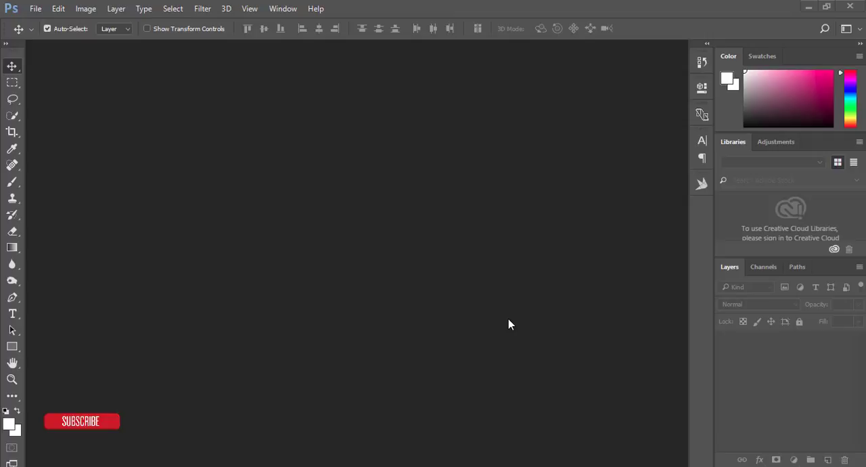
pyautogui.moveTo(510, 315)
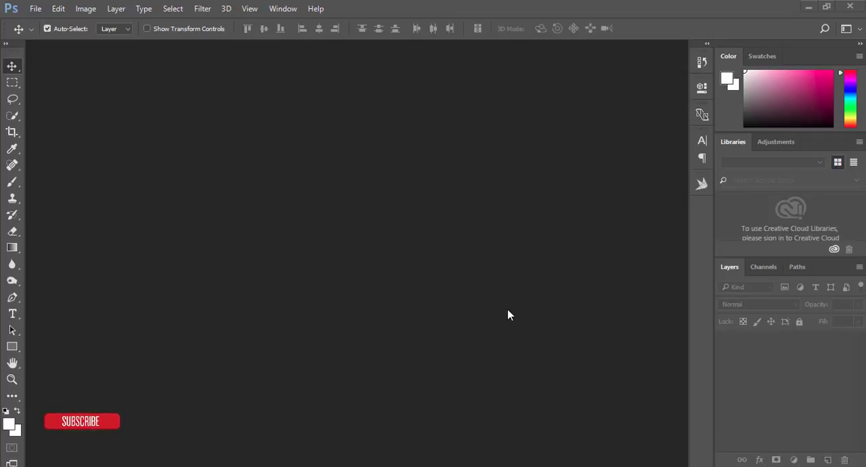
pyautogui.moveTo(507, 296)
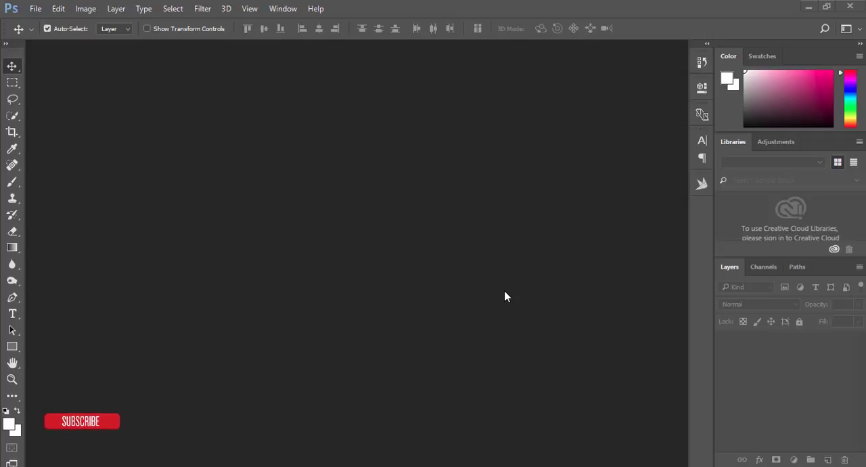
pyautogui.moveTo(609, 245)
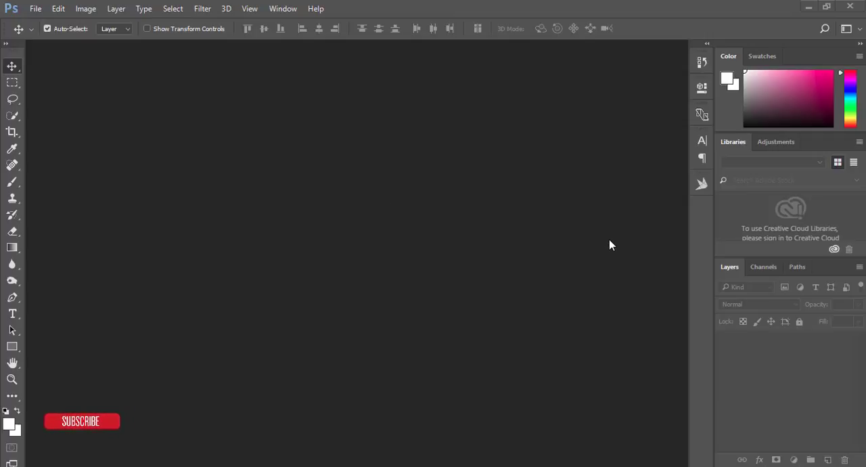
pyautogui.moveTo(512, 237)
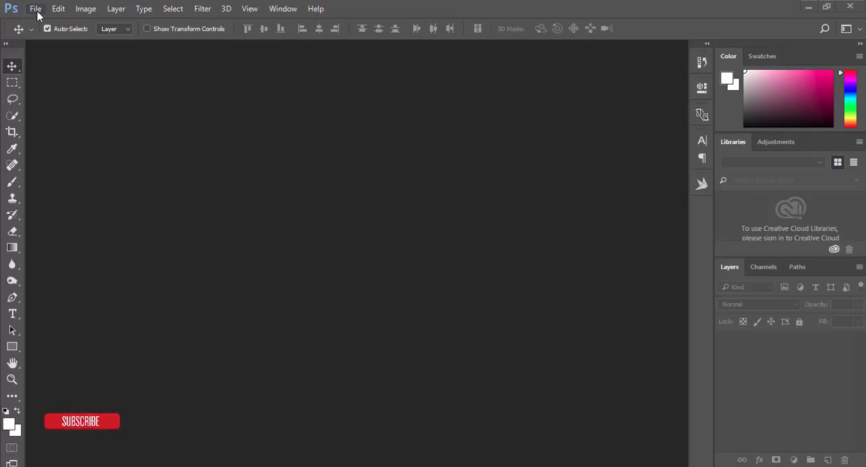
# Step: Open the portrait 853873.jpg from the 24-07-18 folder
pyautogui.click(35, 8)
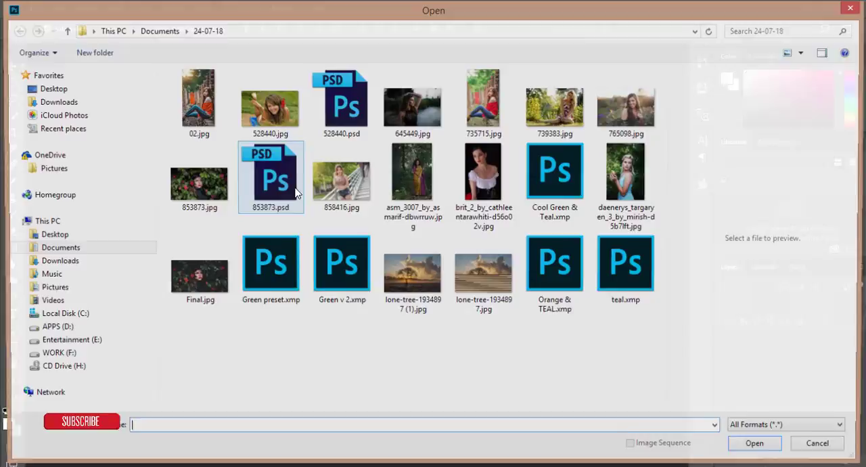
pyautogui.click(196, 177)
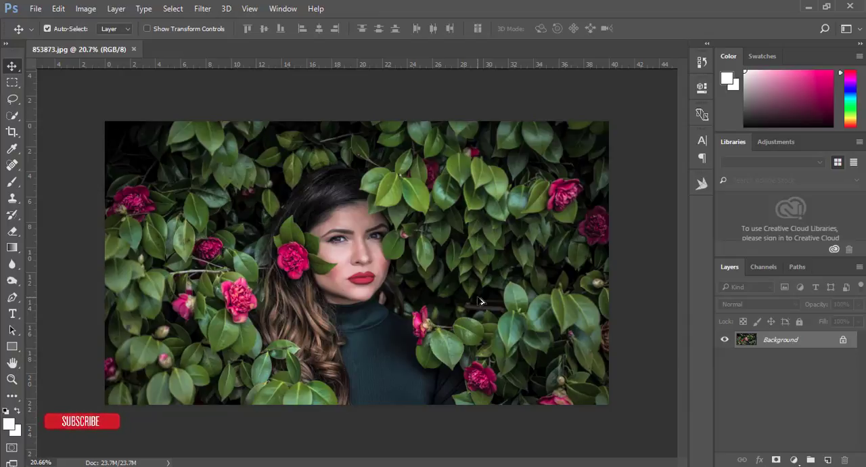
pyautogui.moveTo(482, 303)
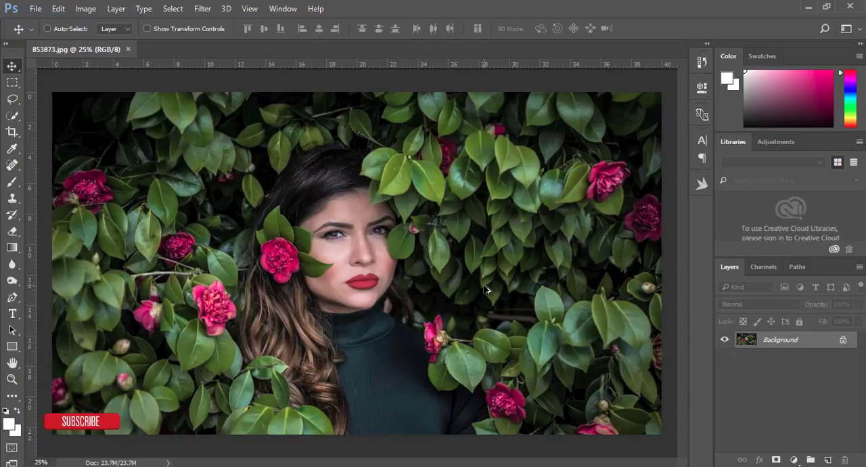
# Step: Duplicate the Background layer into Layer 1 with Ctrl+J
pyautogui.press('ctrl+j')
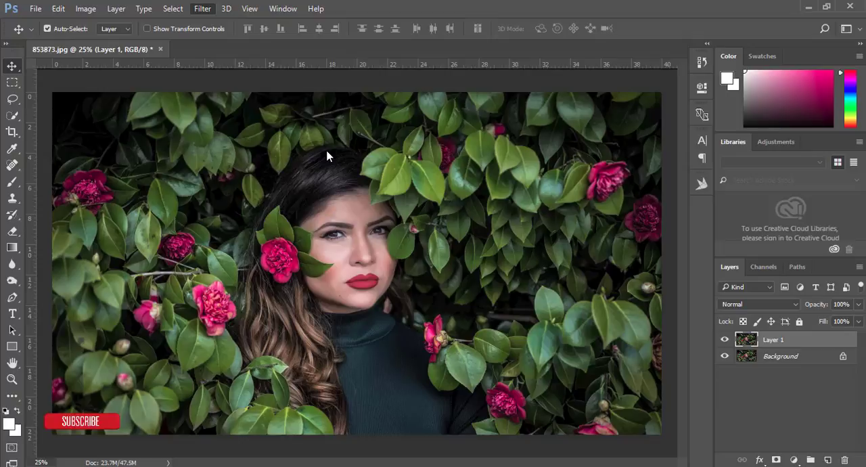
# Step: Launch the Camera Raw filter on the Layer 1 copy
pyautogui.click(202, 9)
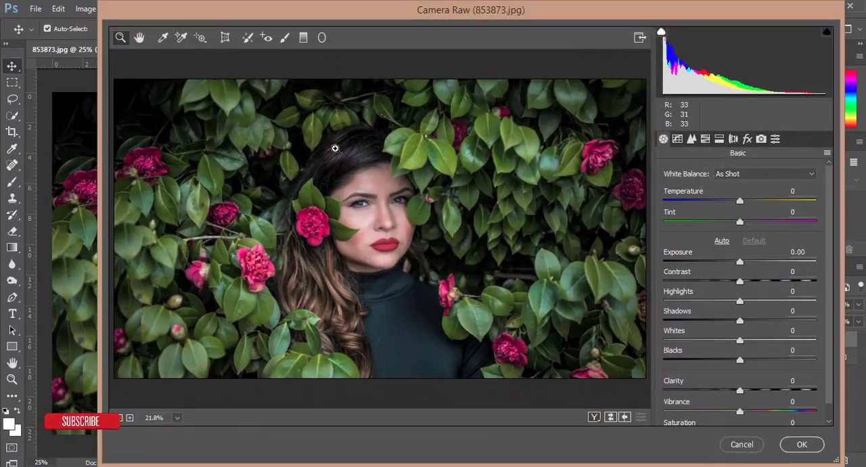
pyautogui.moveTo(448, 72)
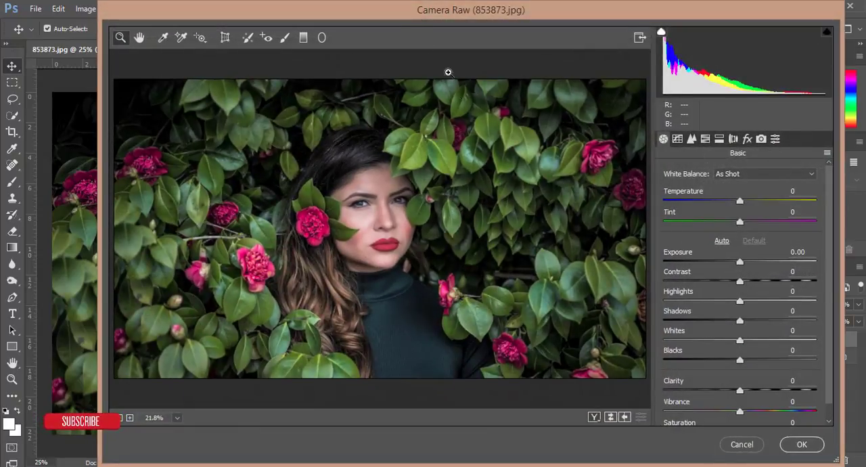
pyautogui.moveTo(460, 111)
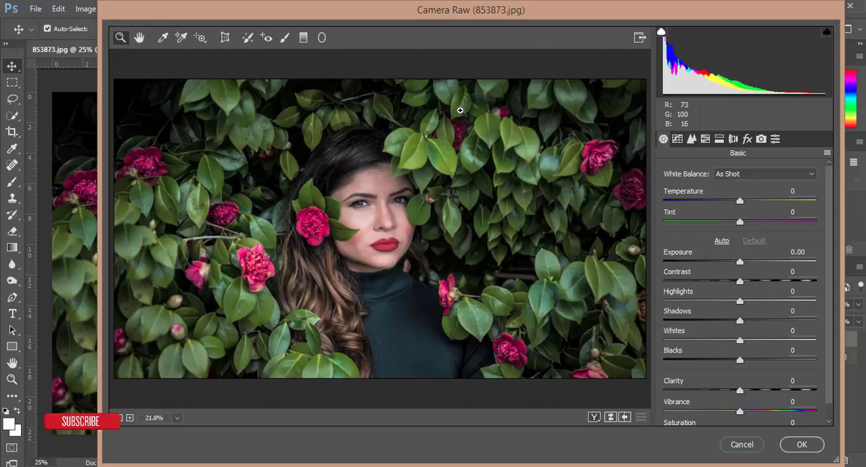
pyautogui.moveTo(468, 115)
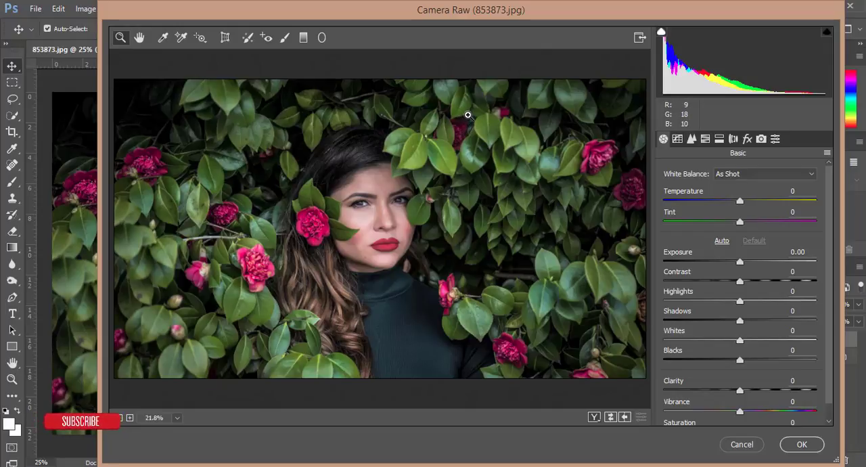
pyautogui.moveTo(494, 97)
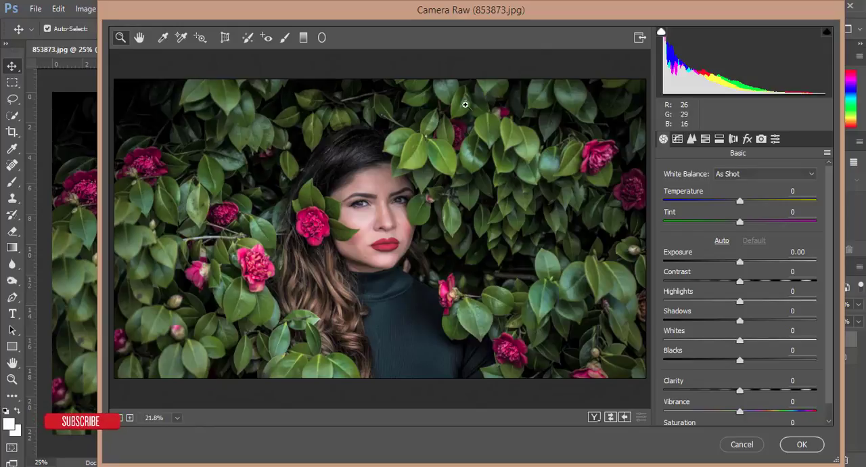
pyautogui.moveTo(473, 157)
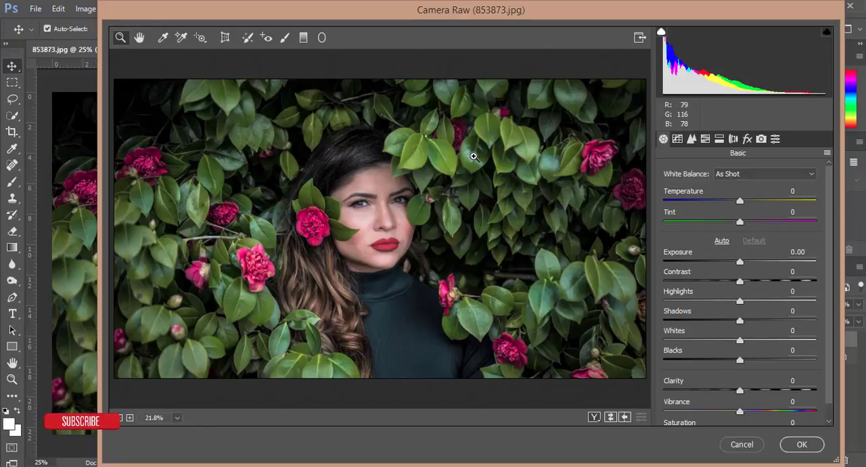
pyautogui.moveTo(530, 152)
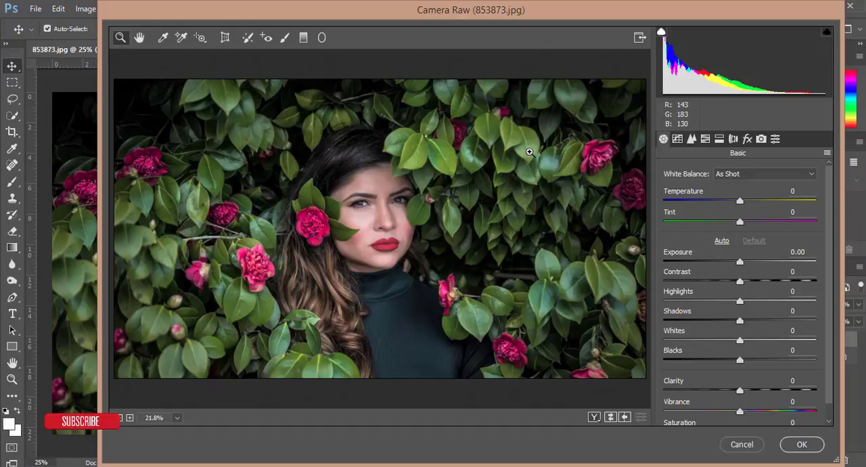
pyautogui.moveTo(563, 130)
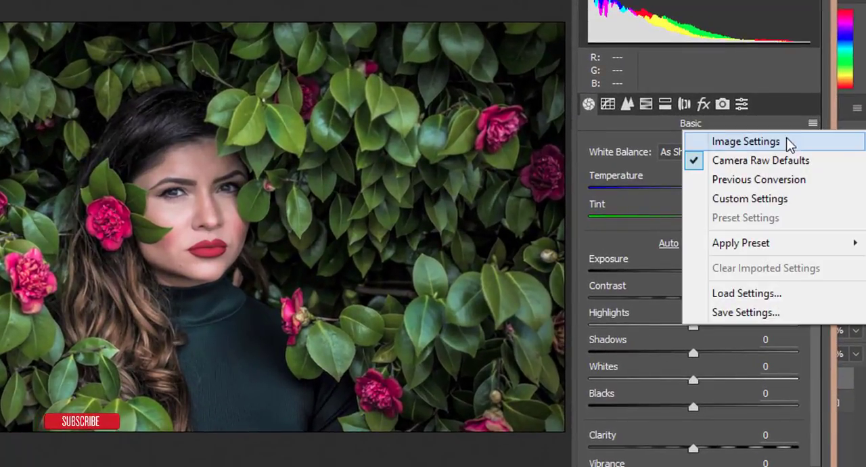
pyautogui.moveTo(817, 132)
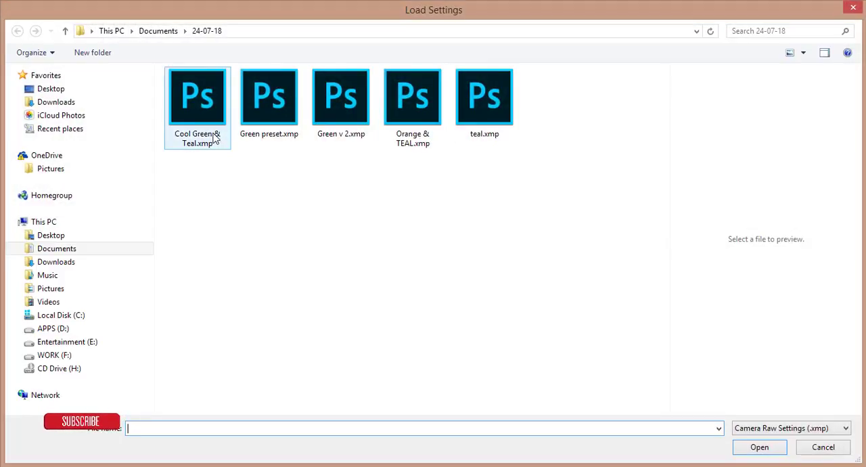
# Step: Load the Cool Green & Teal.xmp settings file into Camera Raw
pyautogui.click(197, 96)
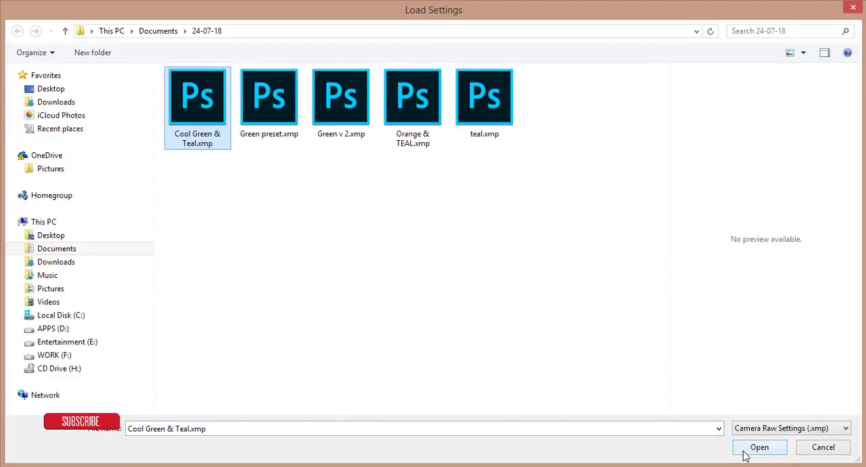
pyautogui.click(759, 446)
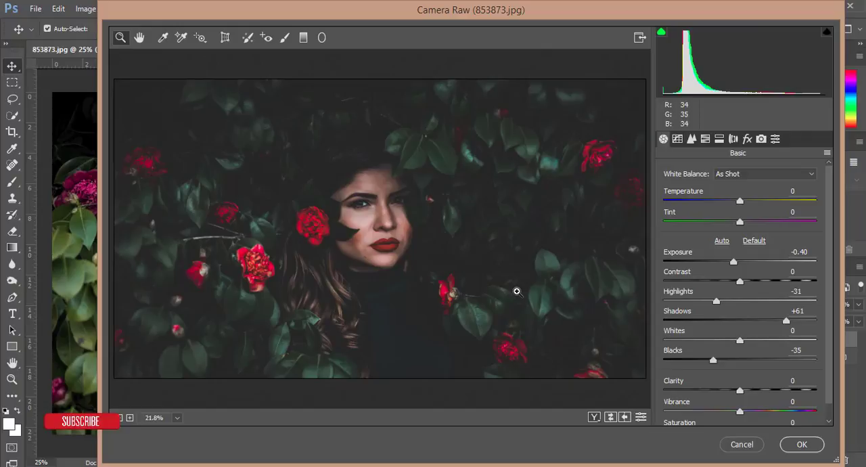
pyautogui.moveTo(398, 243)
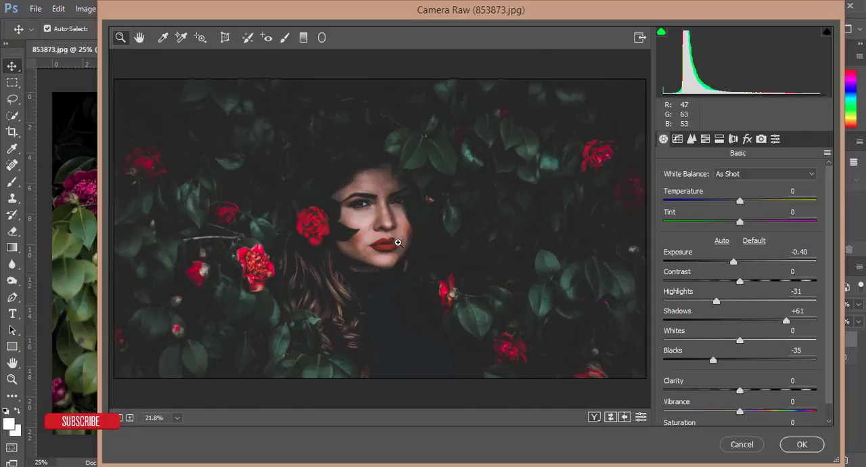
pyautogui.moveTo(734, 244)
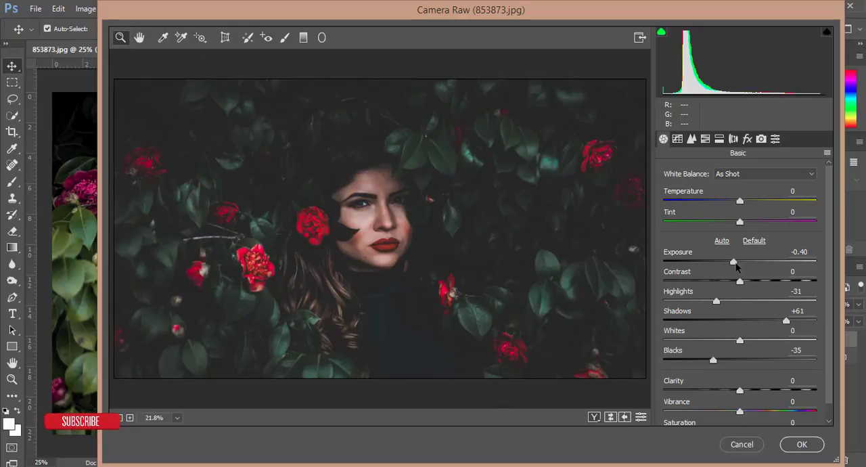
# Step: Raise Exposure from -0.40 to +0.15 and return to the Basic panel
pyautogui.moveTo(734, 261); pyautogui.dragTo(743, 261)
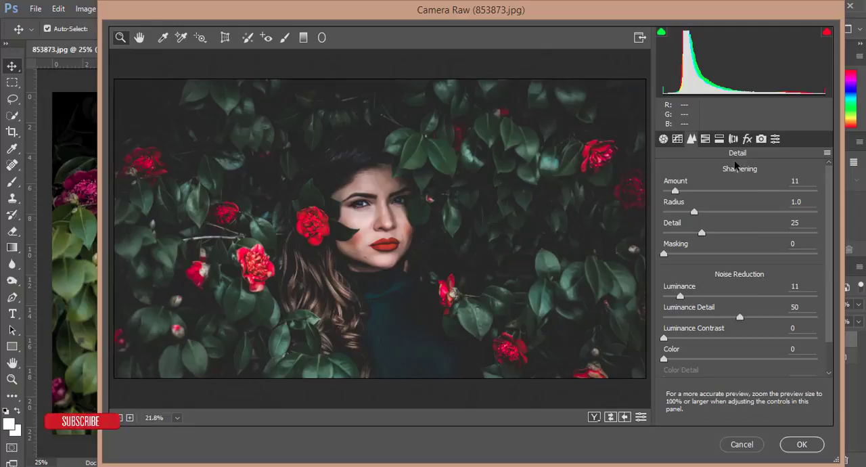
pyautogui.click(663, 138)
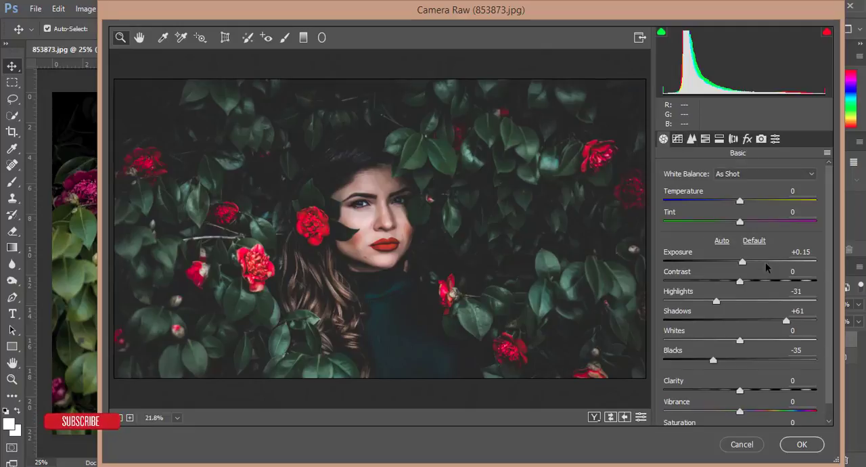
pyautogui.moveTo(773, 264)
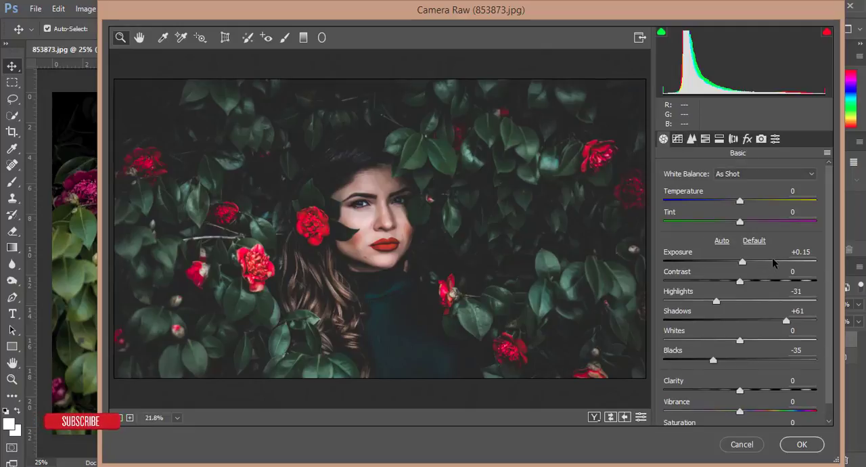
pyautogui.moveTo(291, 150)
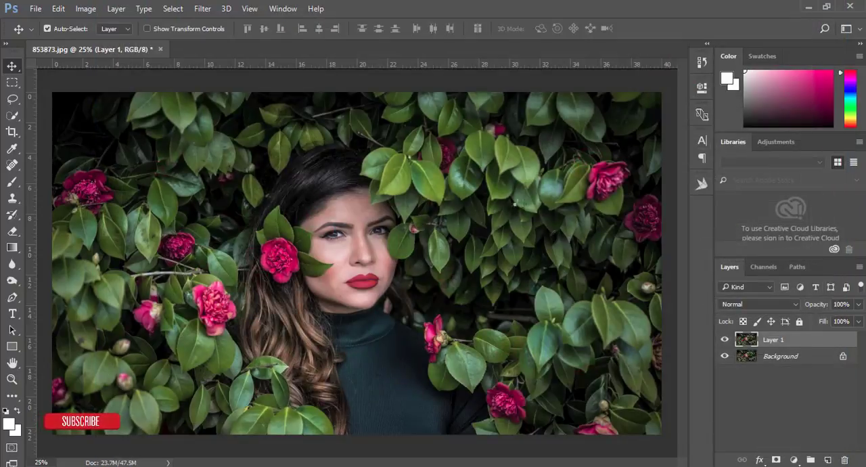
# Step: Toggle Layer 1 visibility off and back on to compare before and after
pyautogui.click(724, 339)
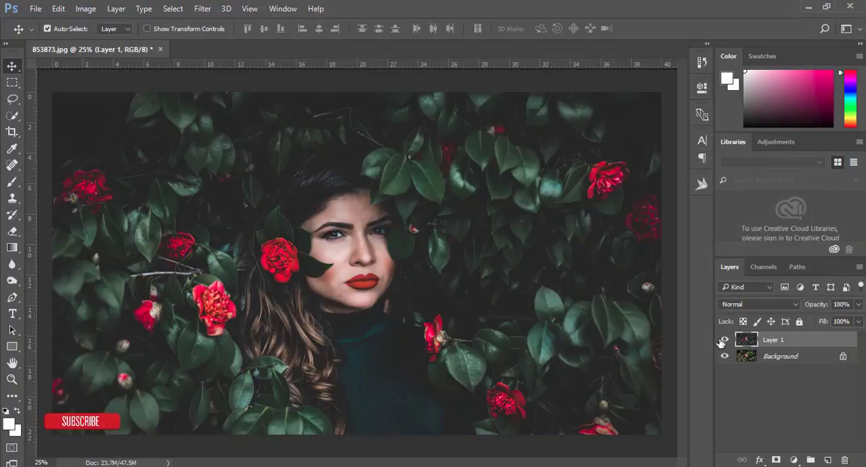
pyautogui.click(724, 340)
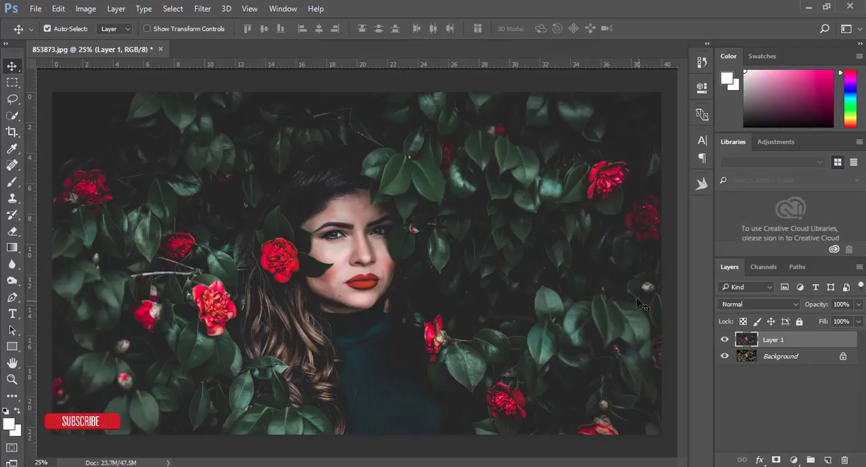
pyautogui.click(36, 8)
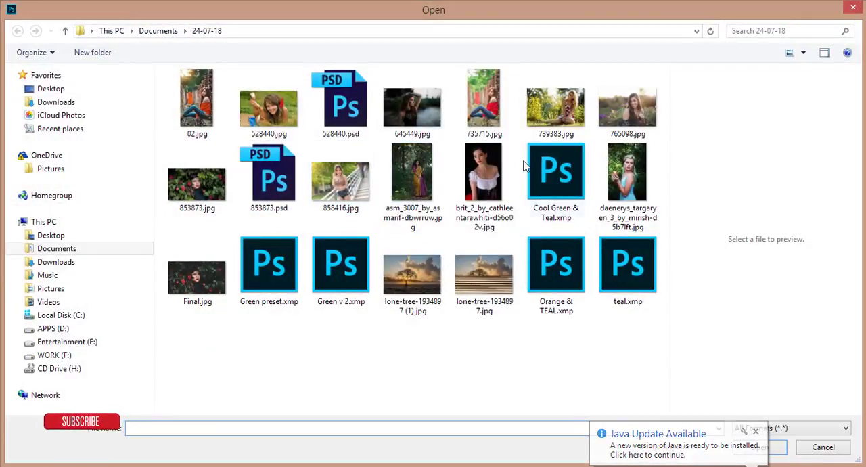
# Step: Open 739383.jpg, the photo of the woman sitting in sunlit grass
pyautogui.click(555, 103)
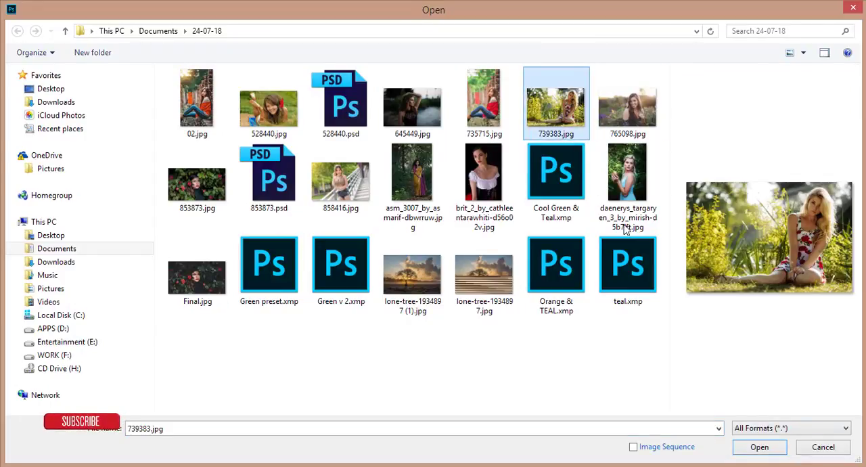
pyautogui.click(759, 446)
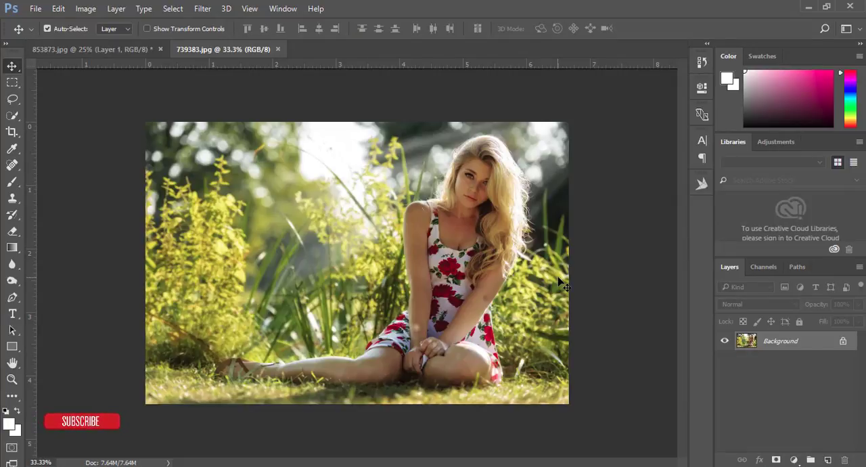
pyautogui.moveTo(593, 298)
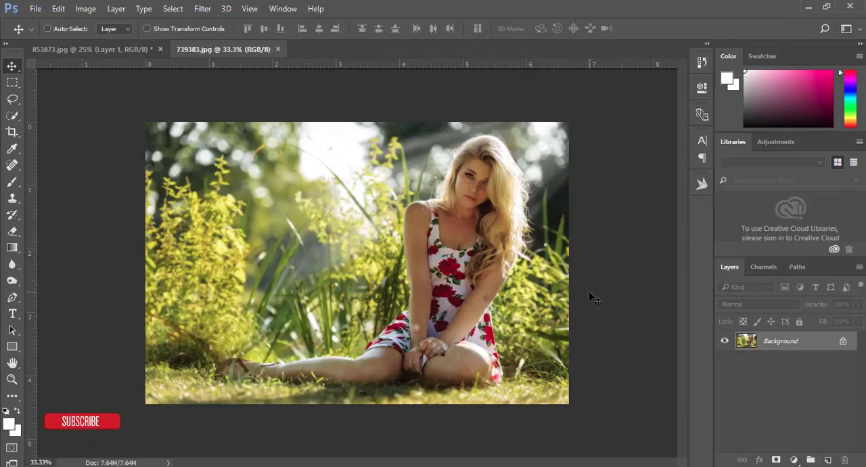
# Step: Duplicate the grass photo's Background layer into Layer 1
pyautogui.press('ctrl+j')
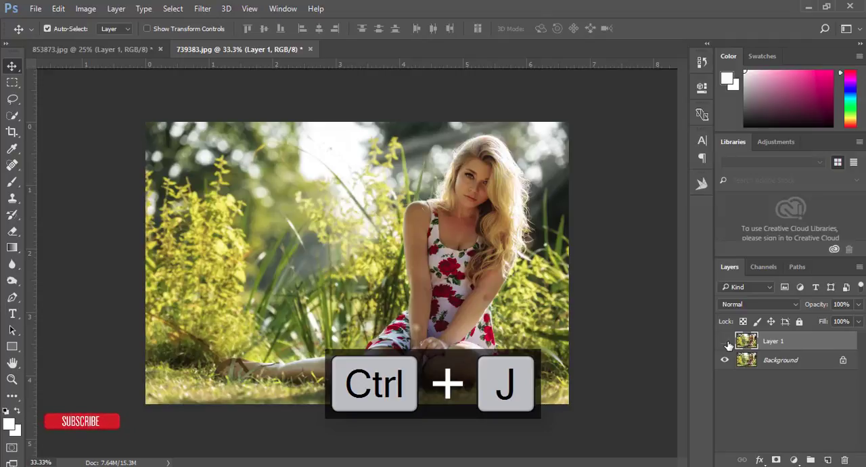
pyautogui.click(202, 8)
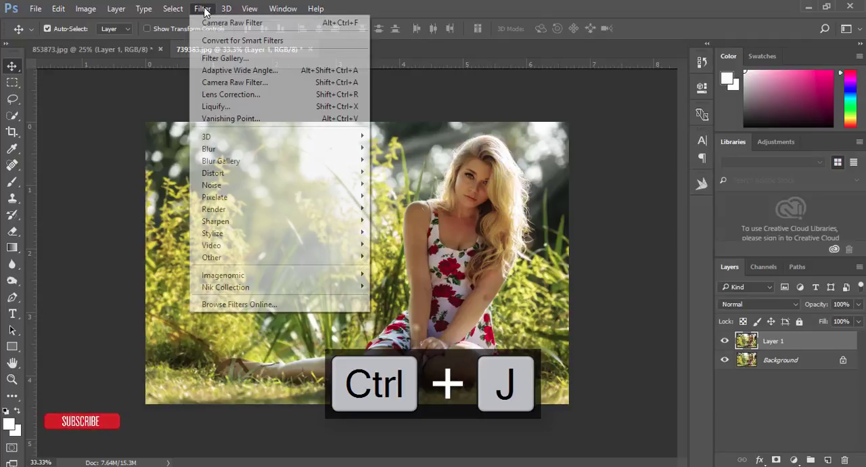
pyautogui.moveTo(234, 82)
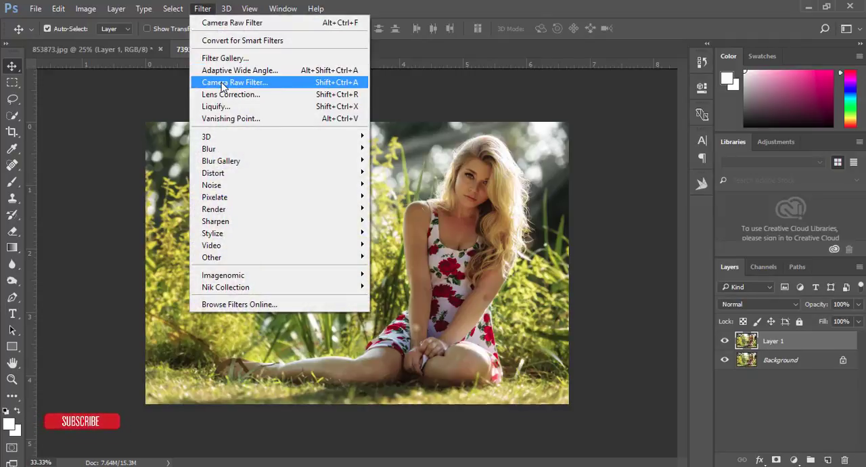
# Step: Run Camera Raw on Layer 1 and load the Cool Green & Teal.xmp preset
pyautogui.click(235, 82)
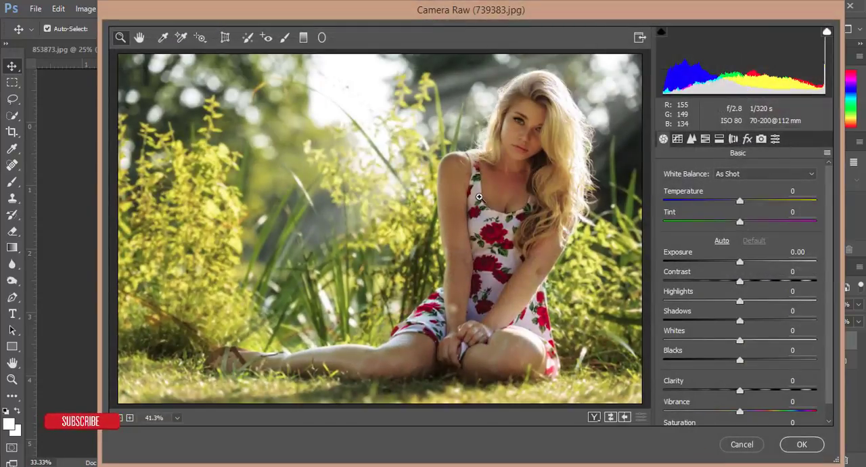
pyautogui.click(826, 139)
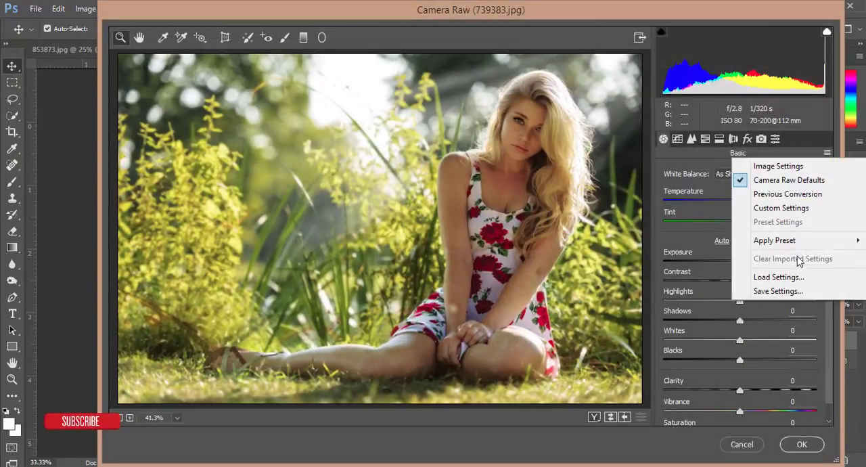
pyautogui.click(778, 276)
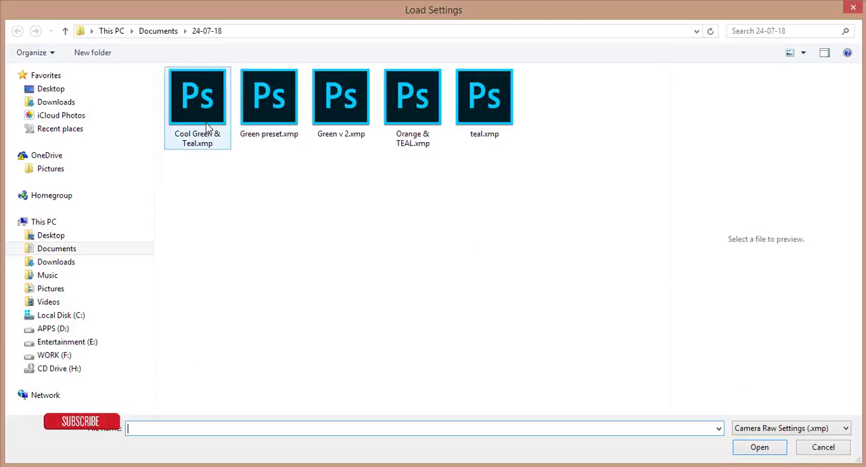
pyautogui.click(196, 96)
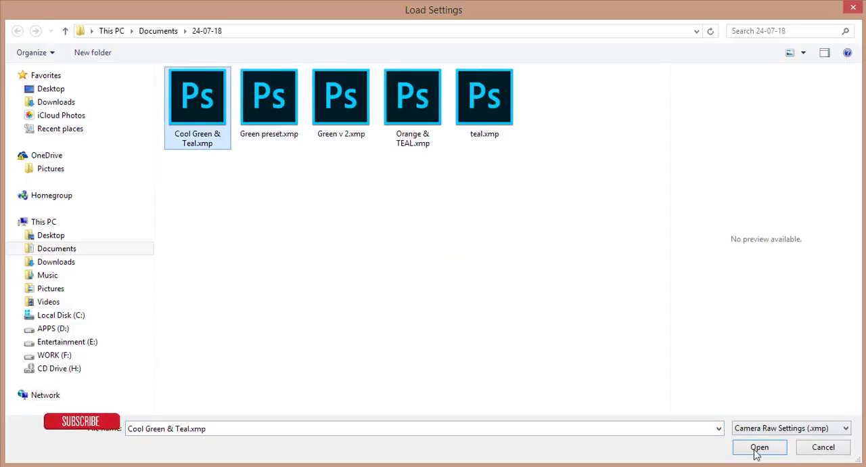
pyautogui.click(759, 447)
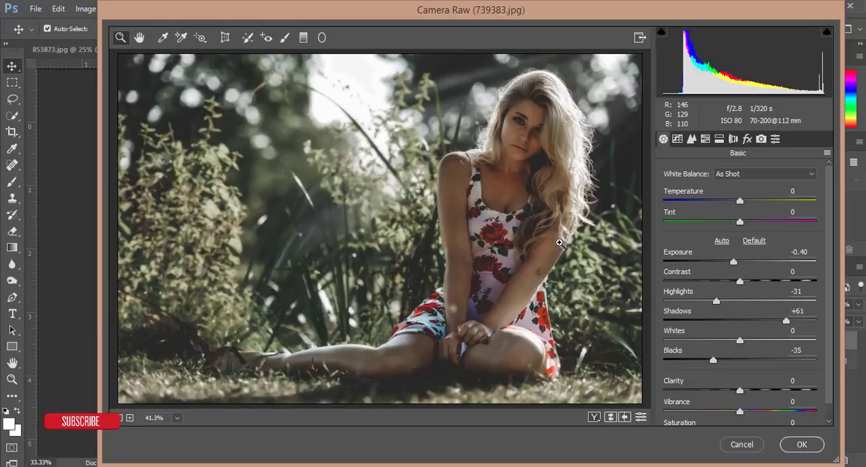
pyautogui.moveTo(674, 291)
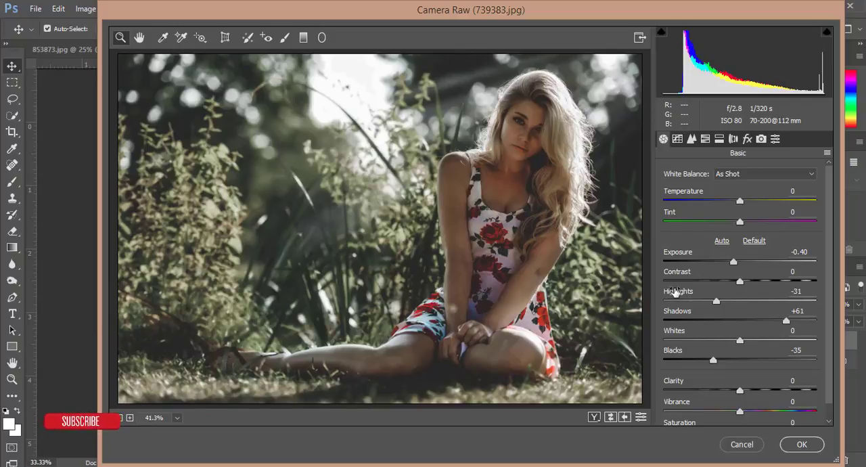
# Step: Nudge up Exposure, Contrast, Shadows and Clarity, apply, and compare against the original
pyautogui.moveTo(734, 261); pyautogui.dragTo(737, 262)
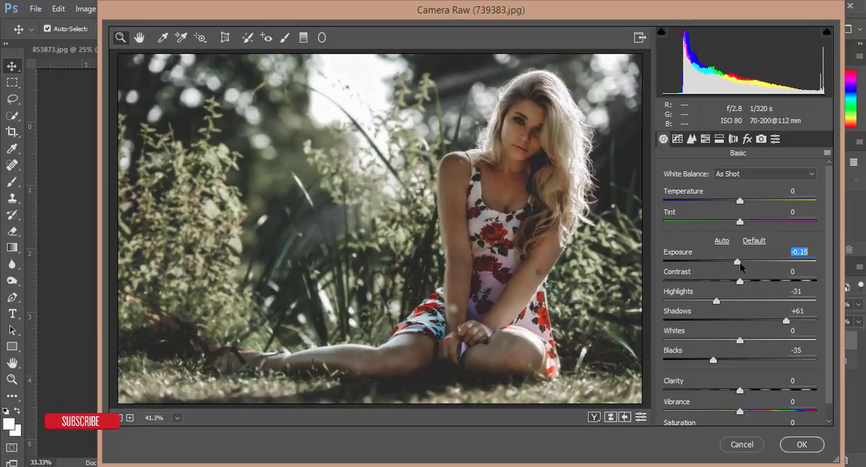
pyautogui.moveTo(738, 262); pyautogui.dragTo(741, 262)
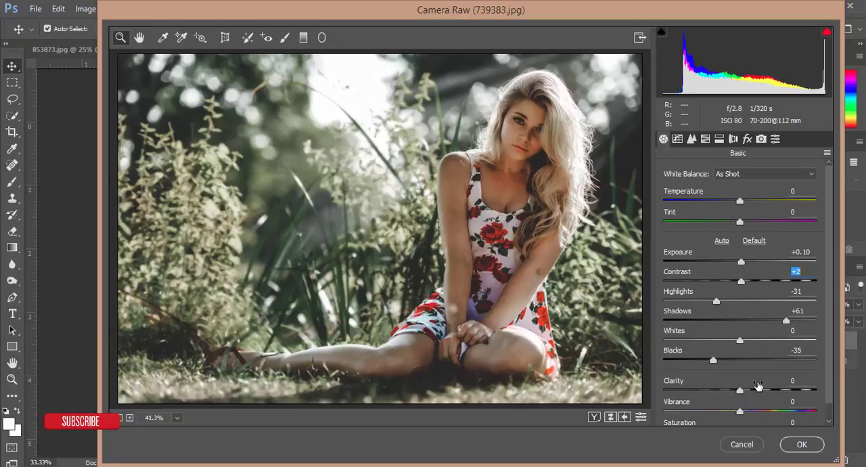
pyautogui.moveTo(739, 389); pyautogui.dragTo(748, 389)
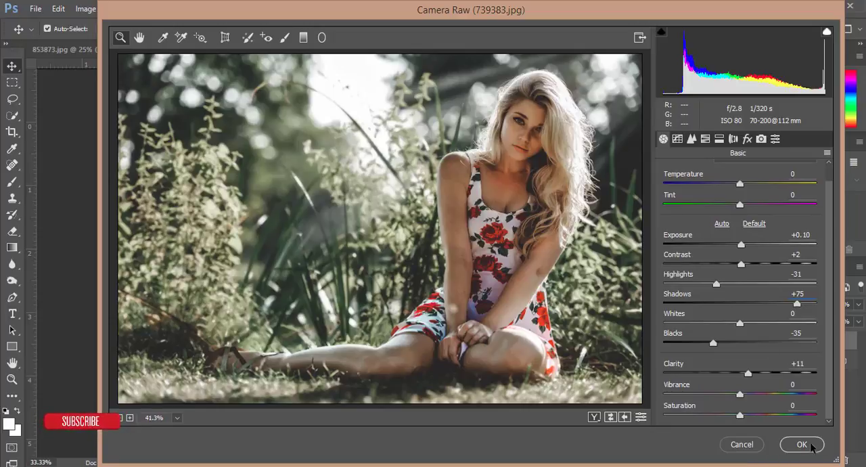
pyautogui.click(801, 444)
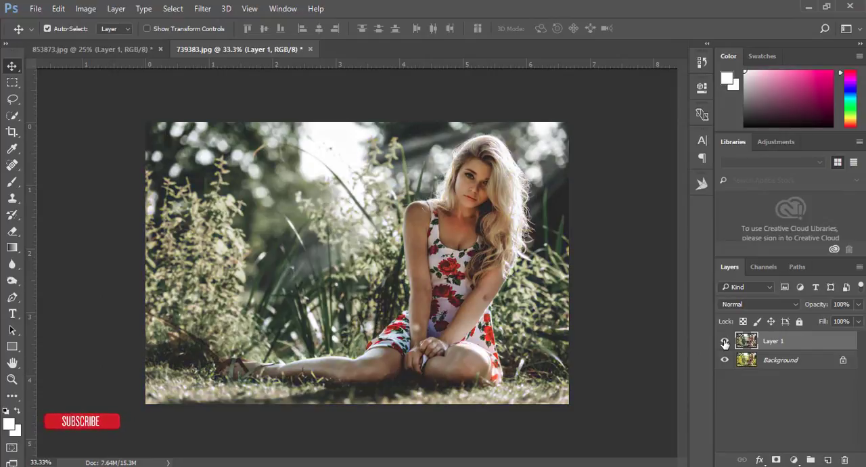
pyautogui.click(725, 340)
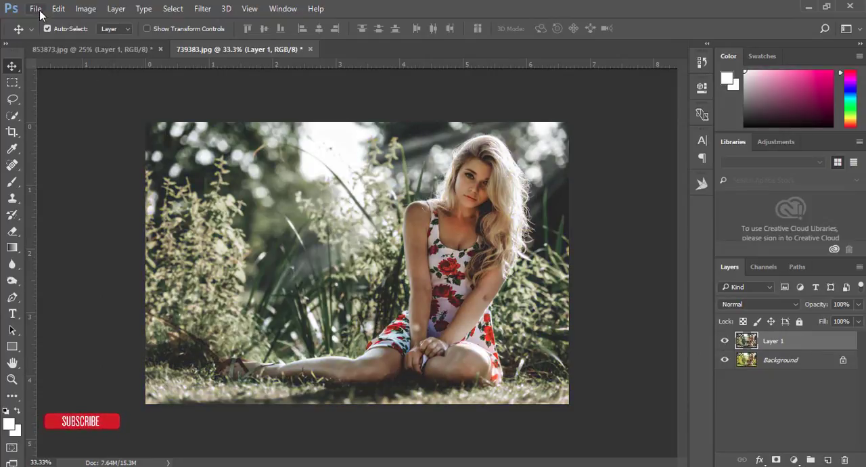
# Step: Open the photo 528440.jpg of the smiling woman in grass
pyautogui.click(35, 8)
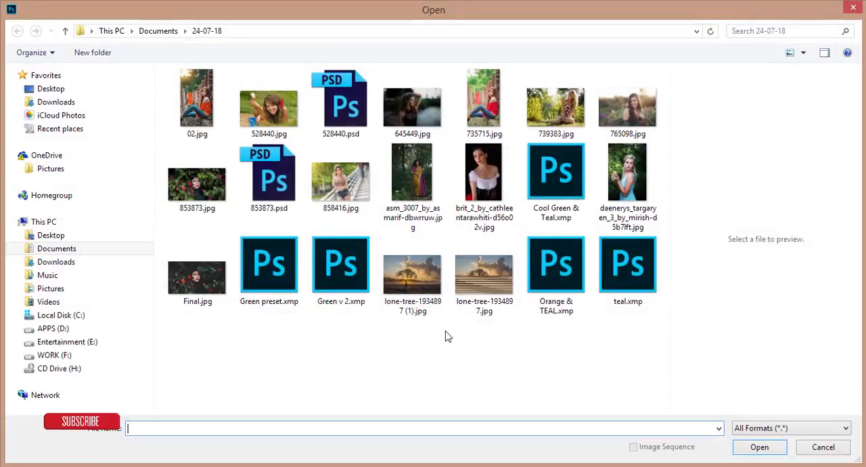
pyautogui.click(341, 176)
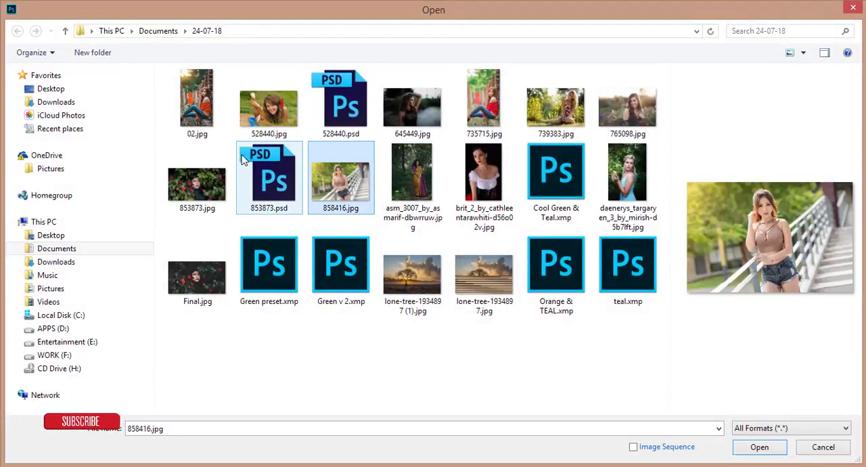
pyautogui.click(268, 105)
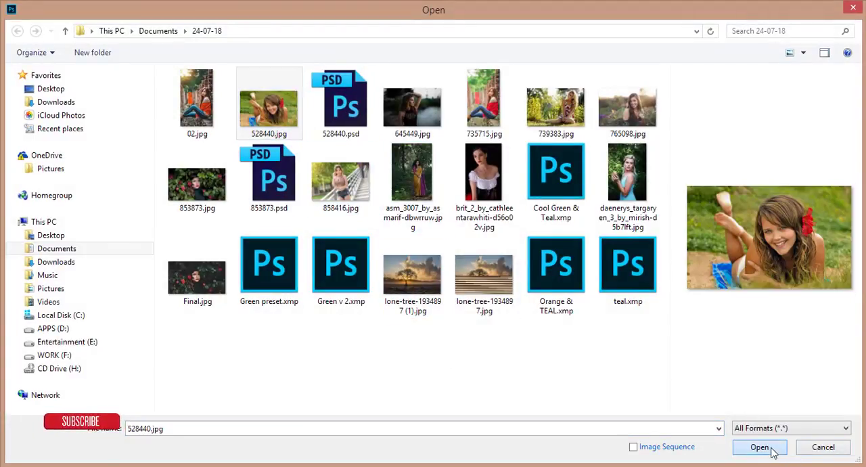
pyautogui.click(759, 447)
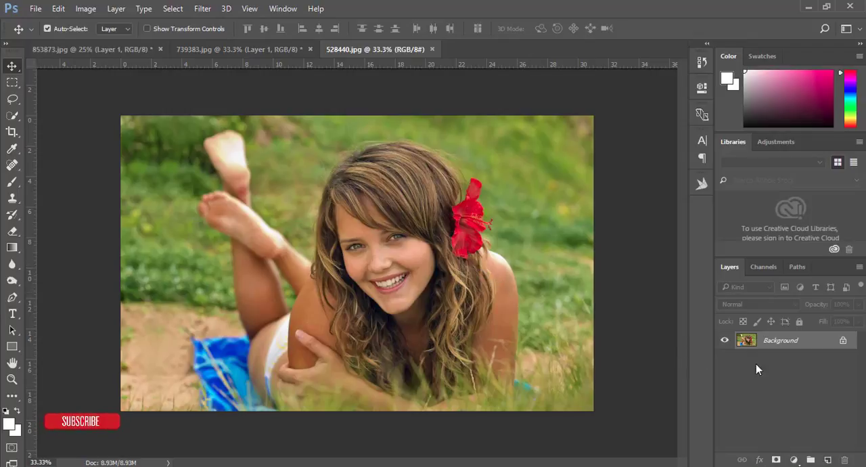
pyautogui.moveTo(504, 200)
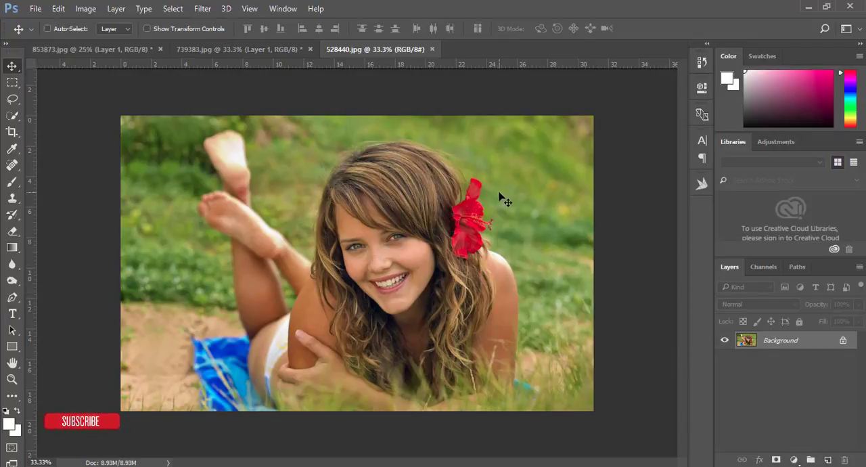
# Step: Duplicate the girl's photo, apply the green matte Camera Raw preset with Exposure -0.05
pyautogui.press('ctrl+j')
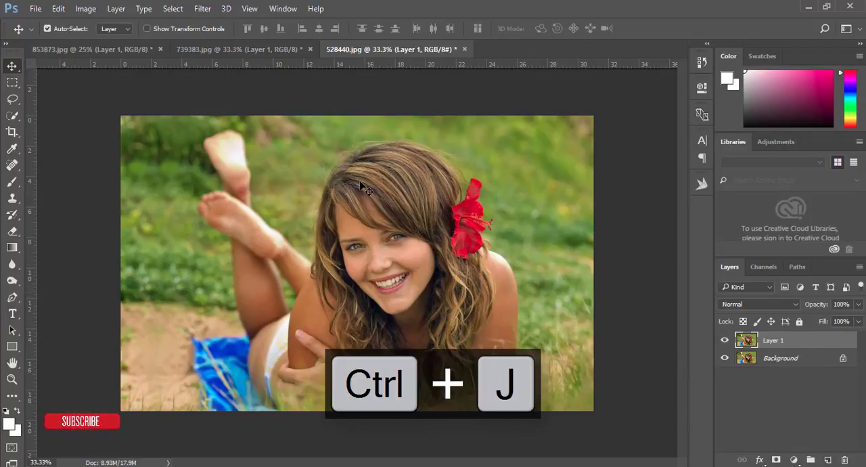
pyautogui.click(202, 8)
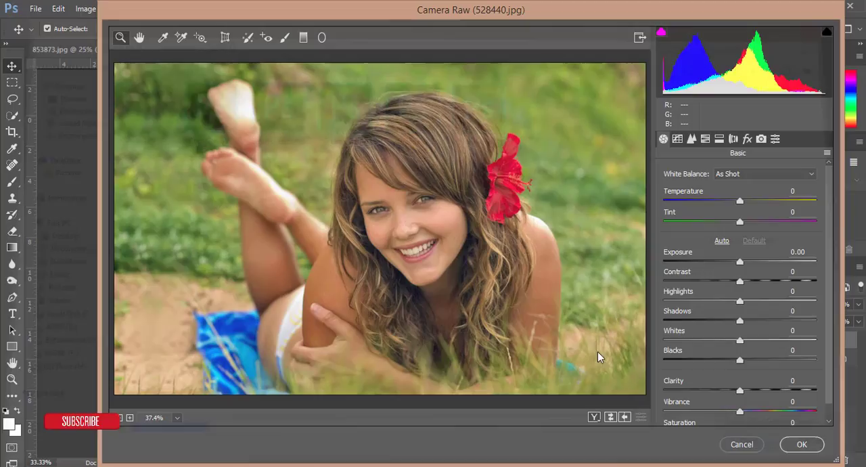
pyautogui.click(721, 240)
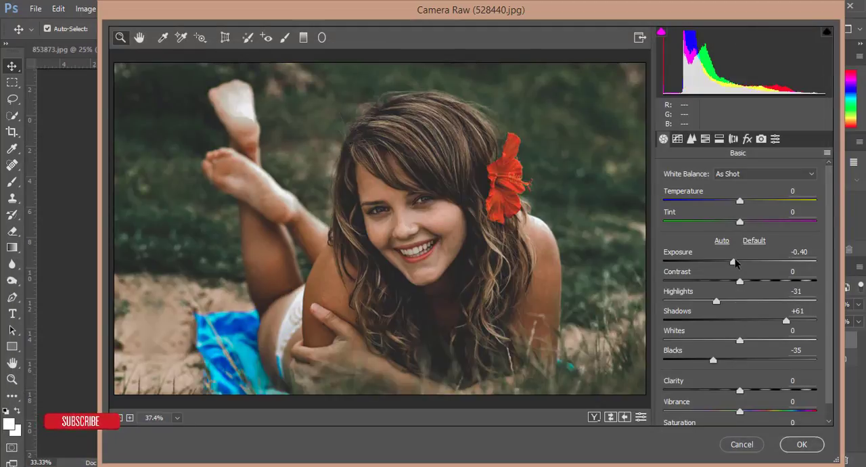
pyautogui.moveTo(728, 262); pyautogui.dragTo(741, 262)
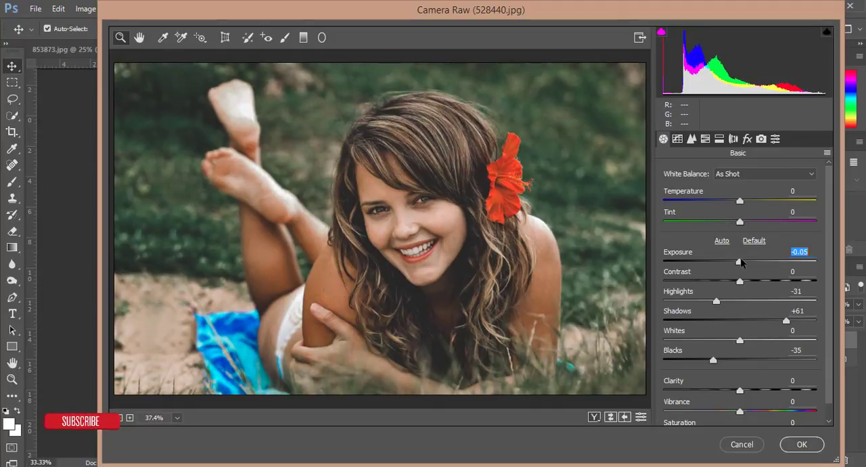
pyautogui.click(801, 444)
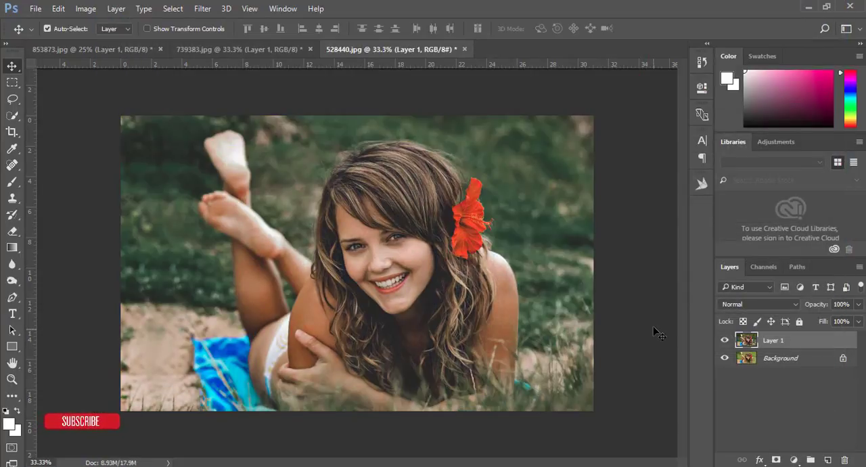
pyautogui.moveTo(681, 334)
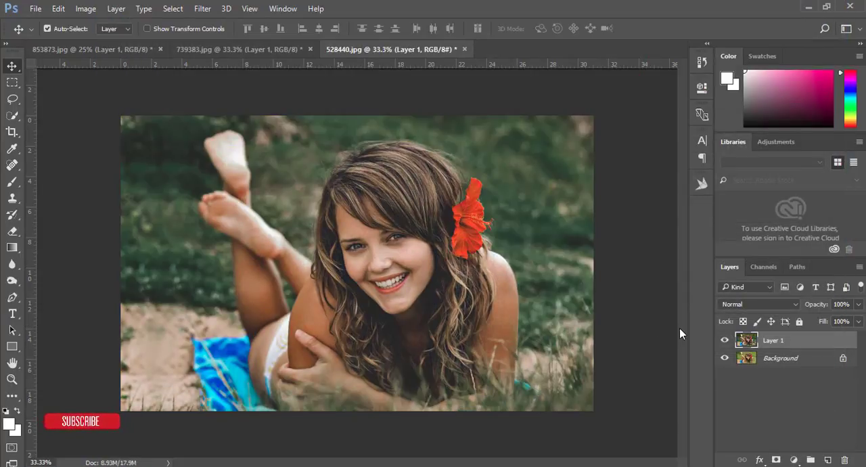